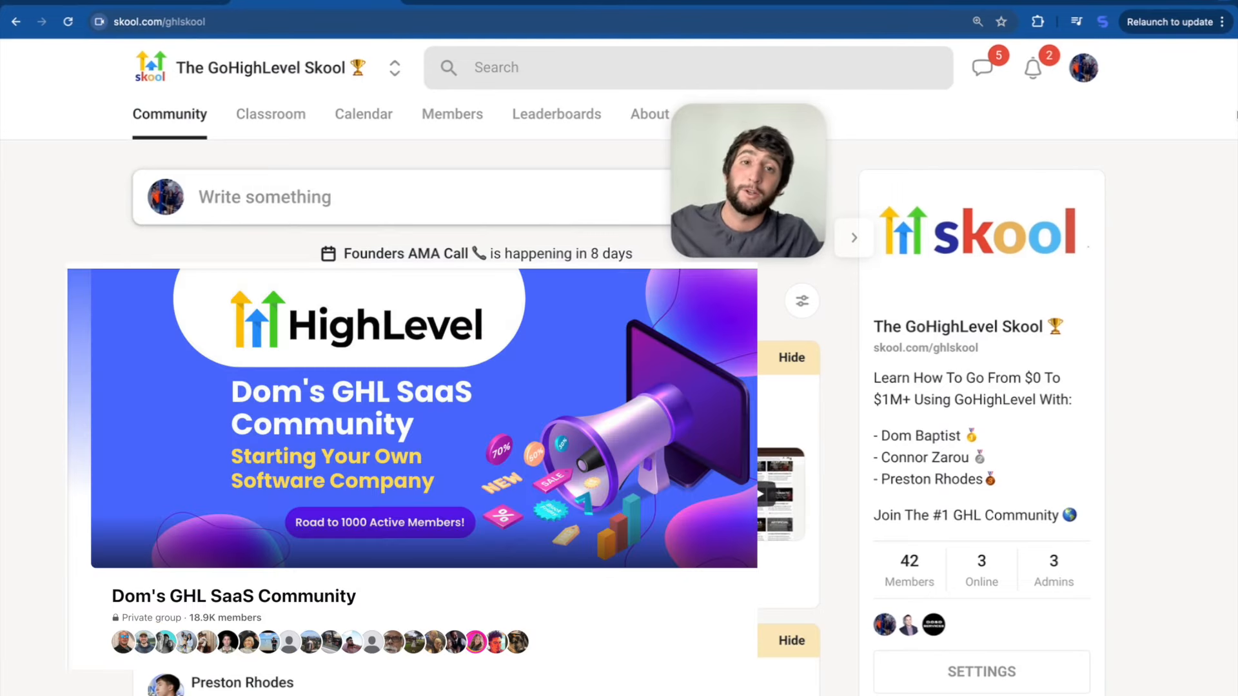
Step: View the affiliate achievements overlay showing rank levels up to the lifetime-earnings rank
click(791, 357)
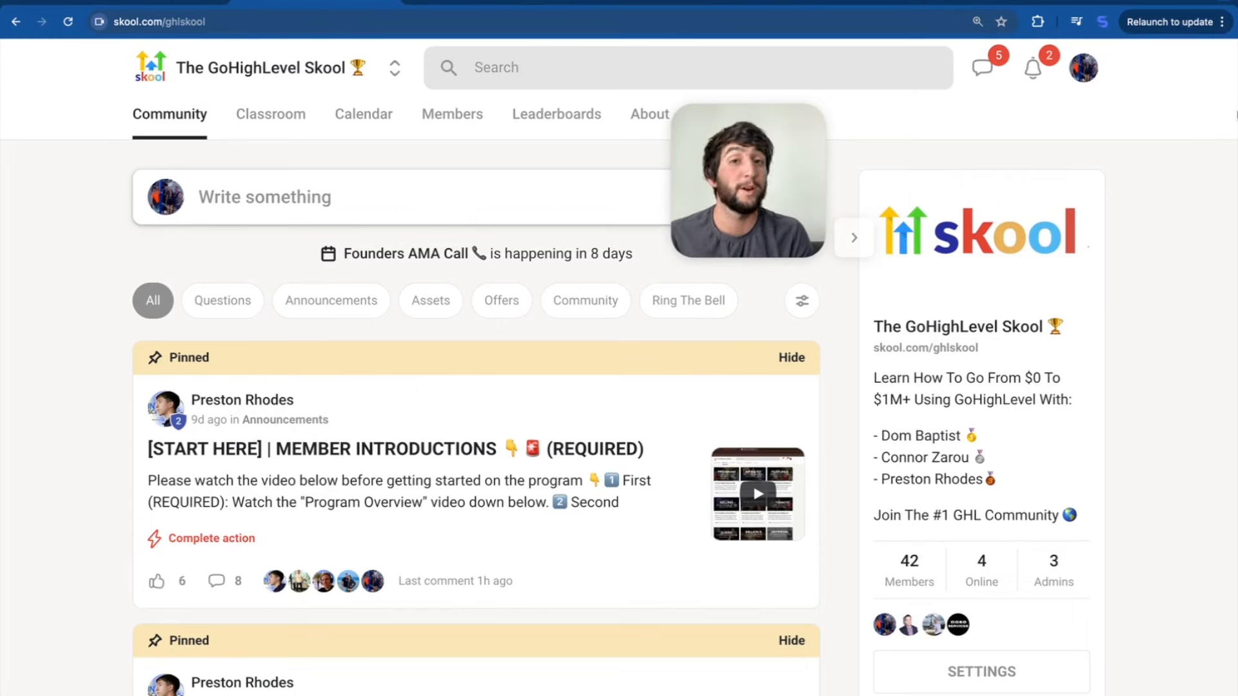
click(197, 37)
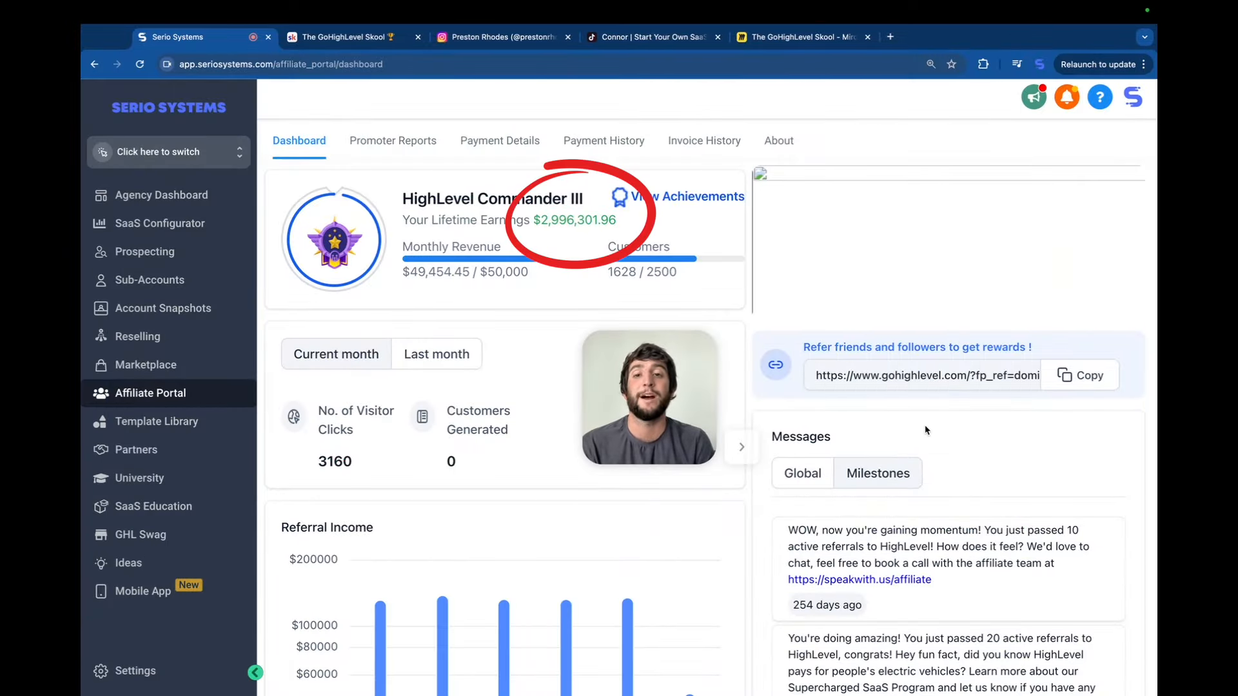
mouse_move(673, 231)
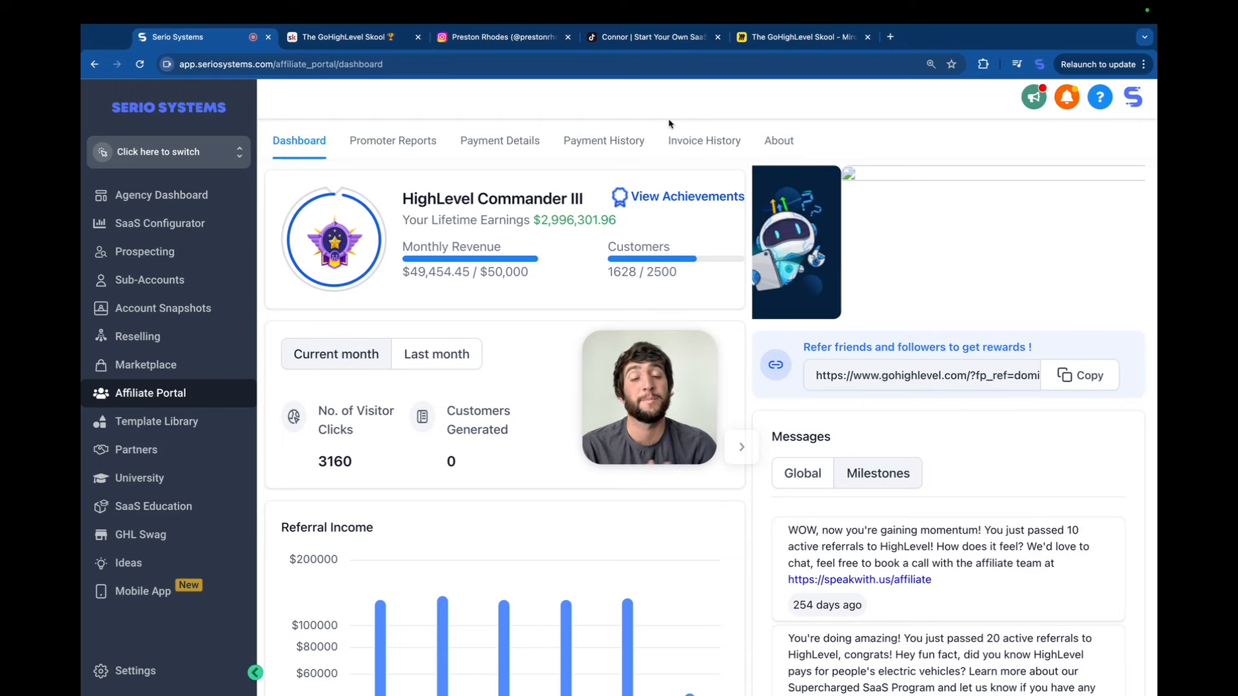
click(684, 196)
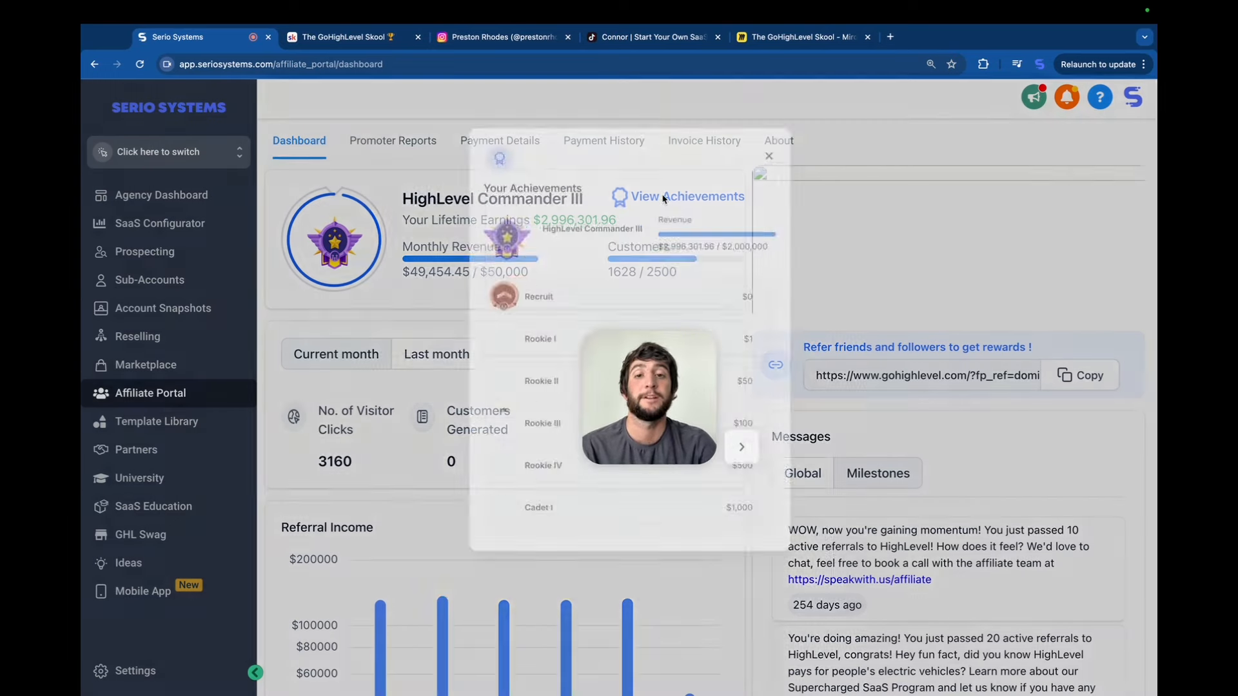
click(686, 196)
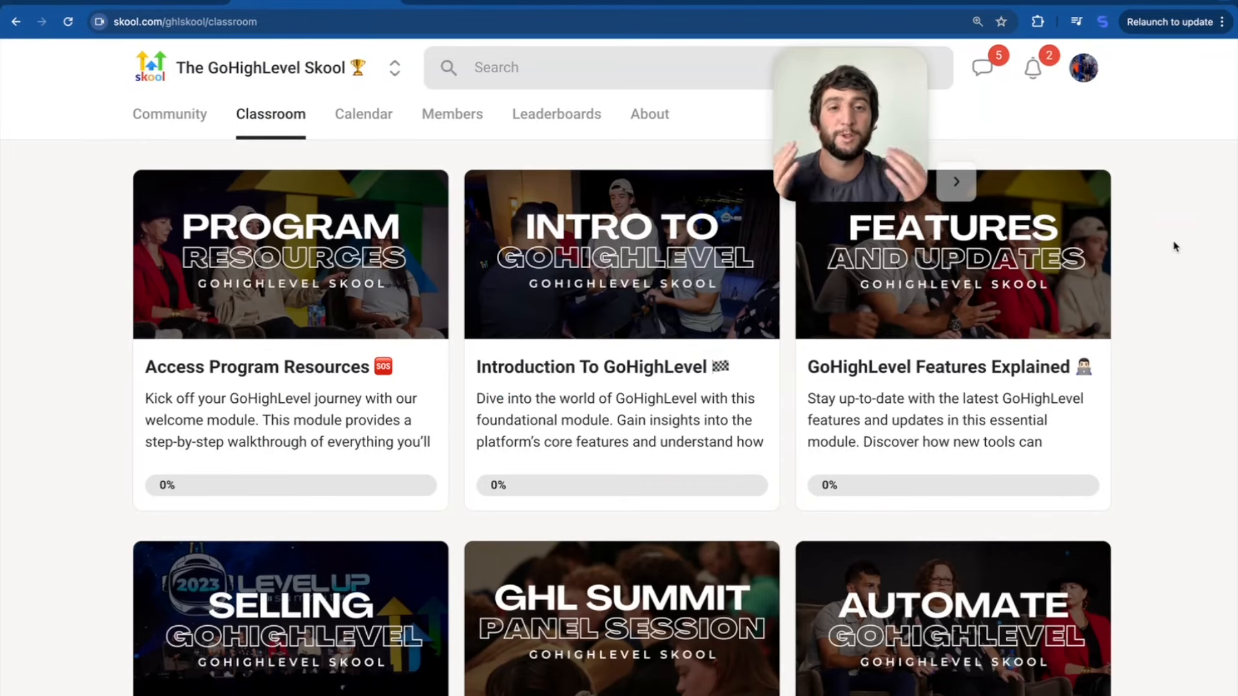
Step: Scroll the Classroom to the founder modules for Dom Baptist, Connor Zarou and Preston Rhodes
scroll(down, 3)
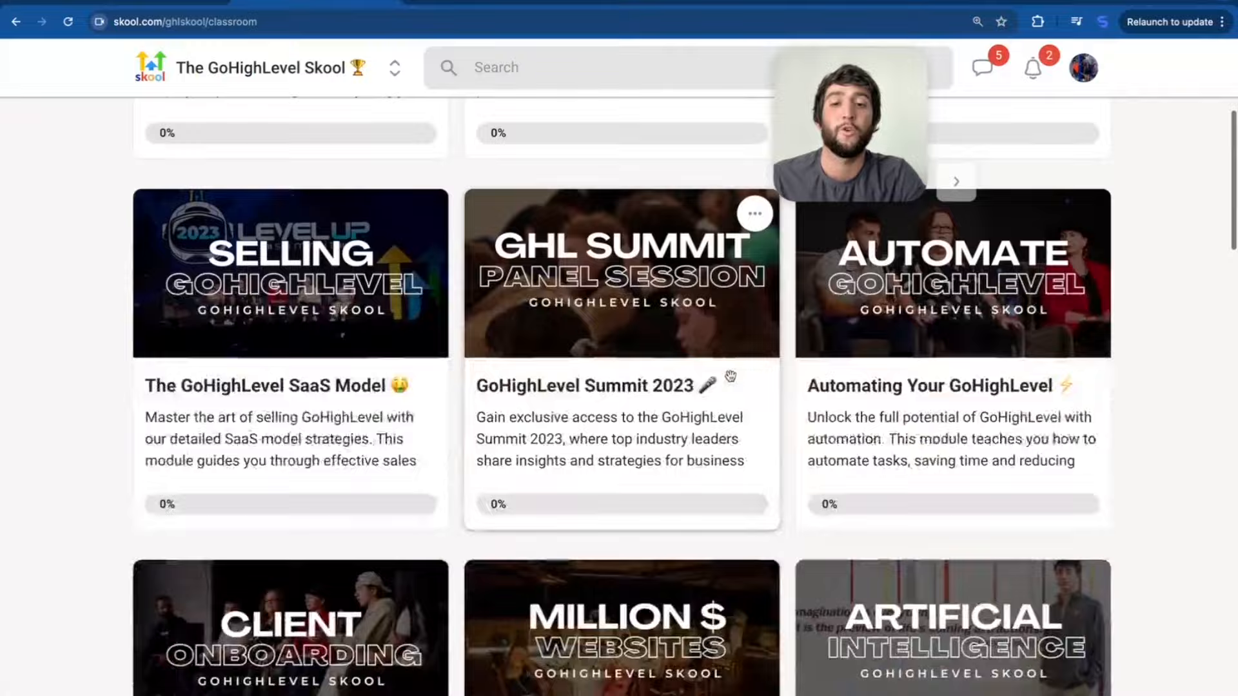
scroll(down, 3)
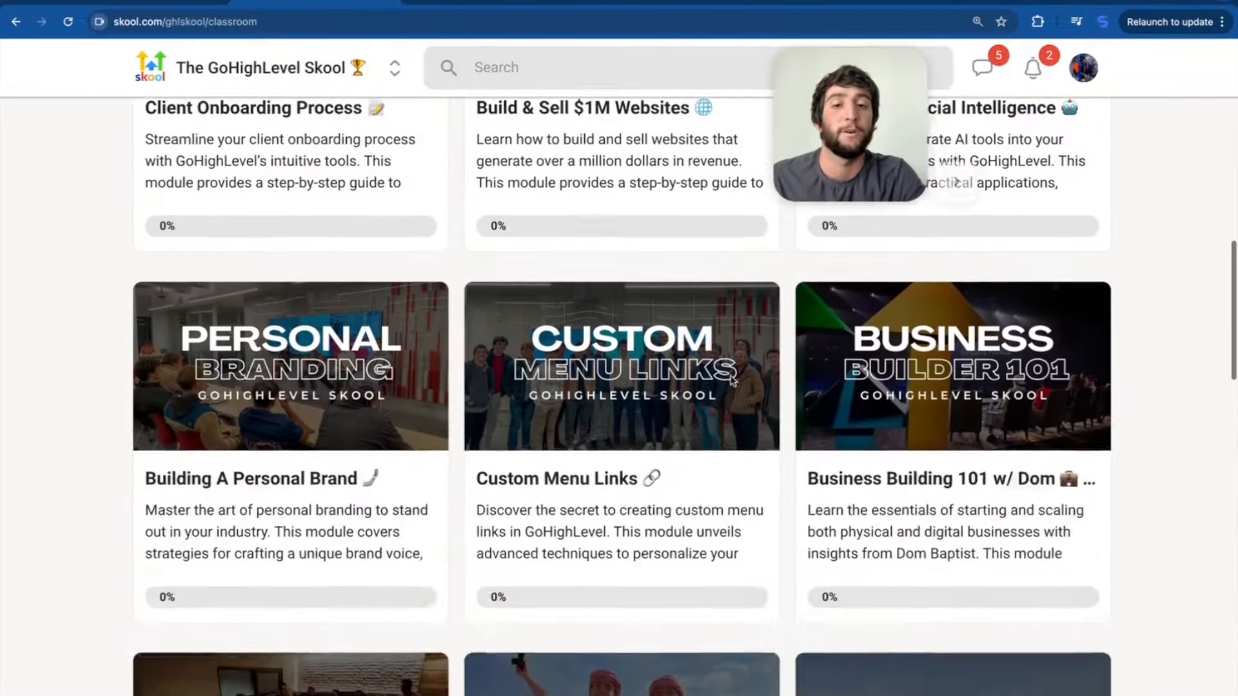
scroll(down, 3)
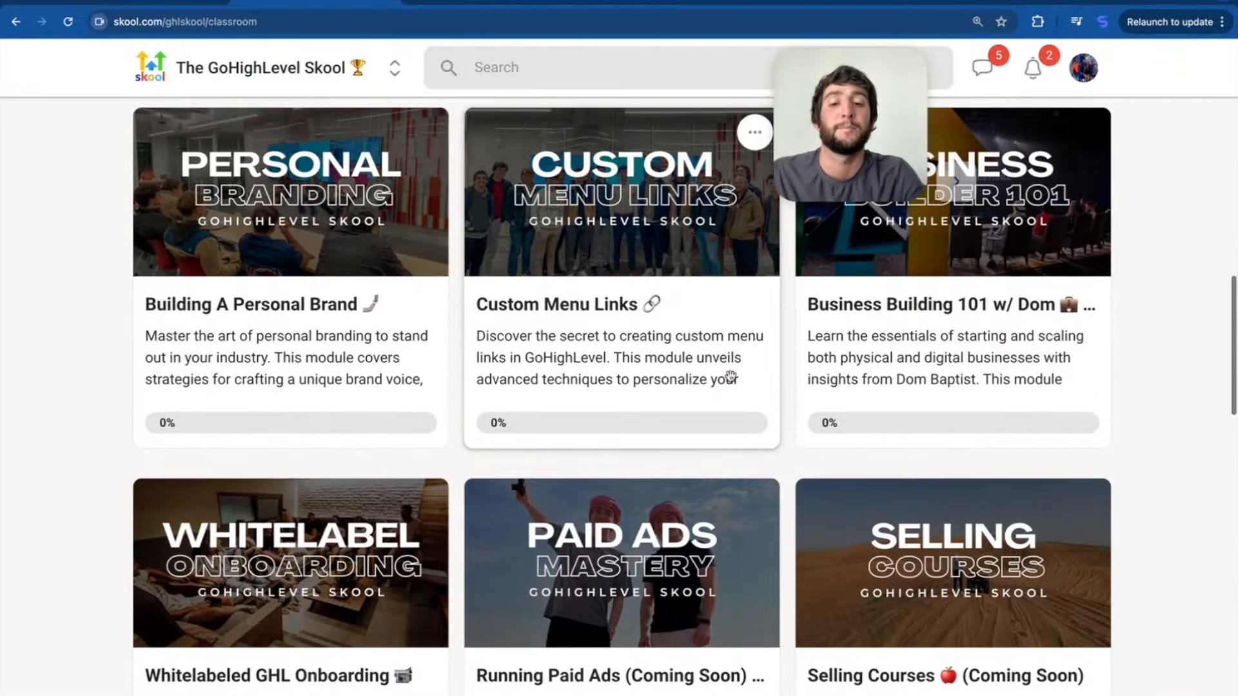
scroll(down, 3)
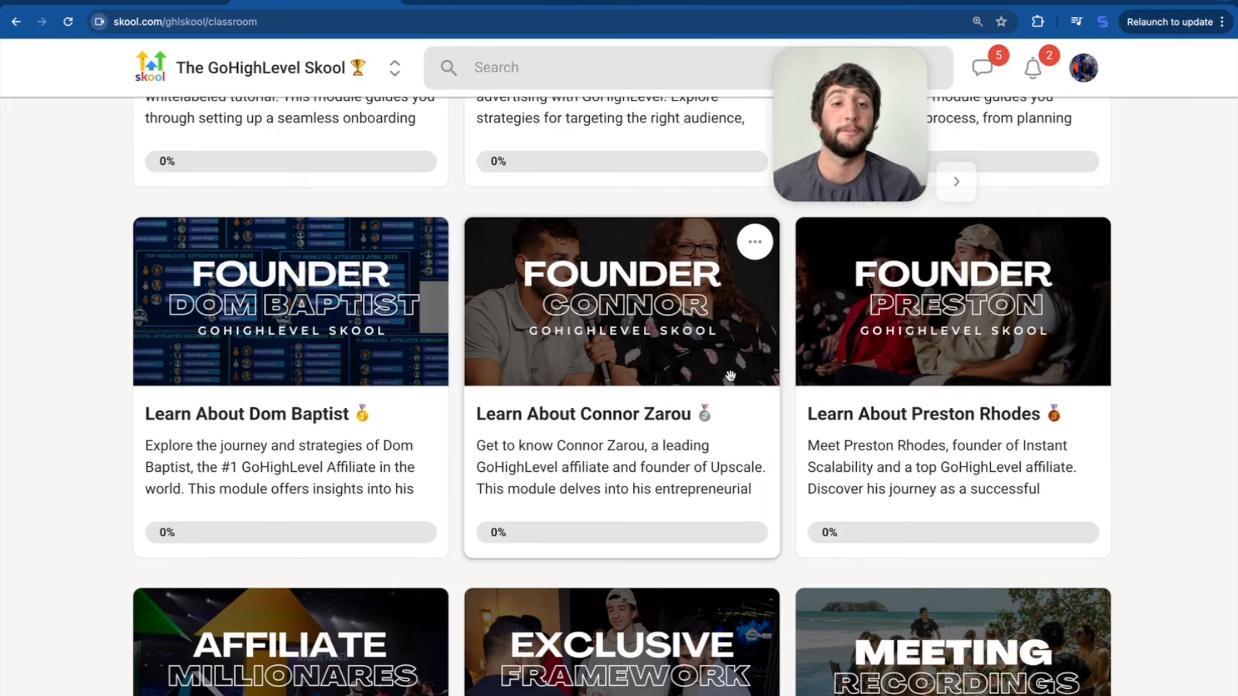
mouse_move(1140, 251)
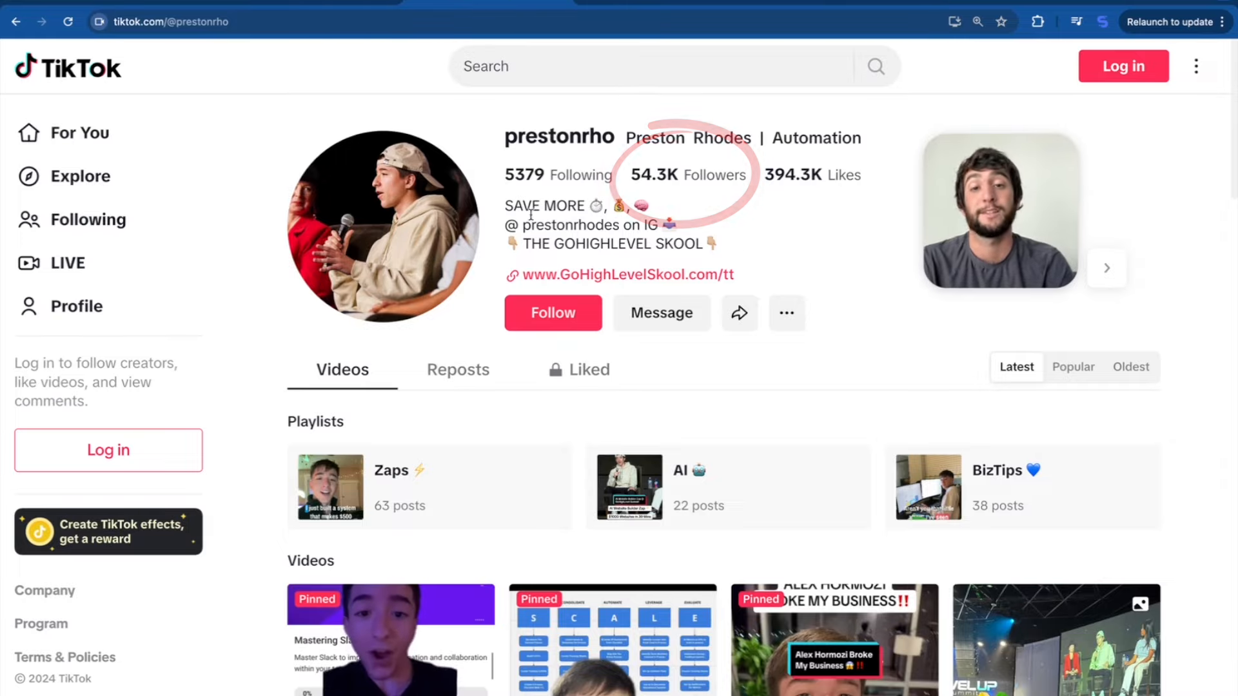
Step: Scroll through the video grid on Preston Rhodes' TikTok profile
scroll(down, 3)
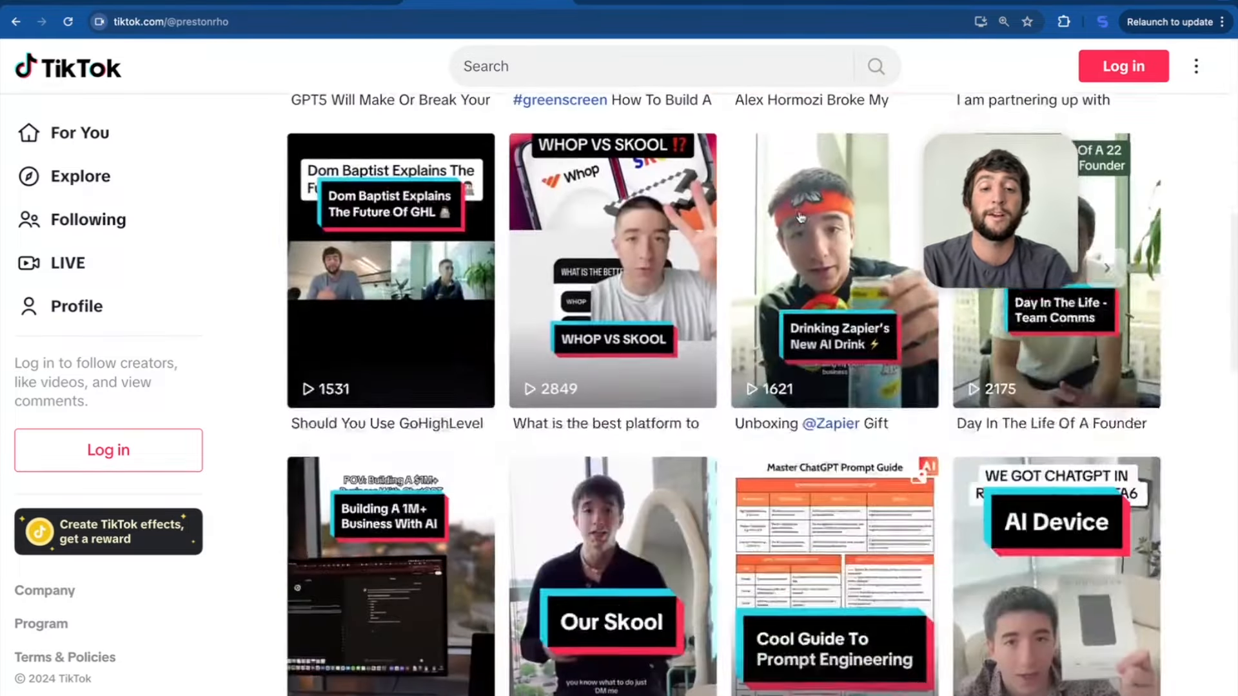
scroll(down, 3)
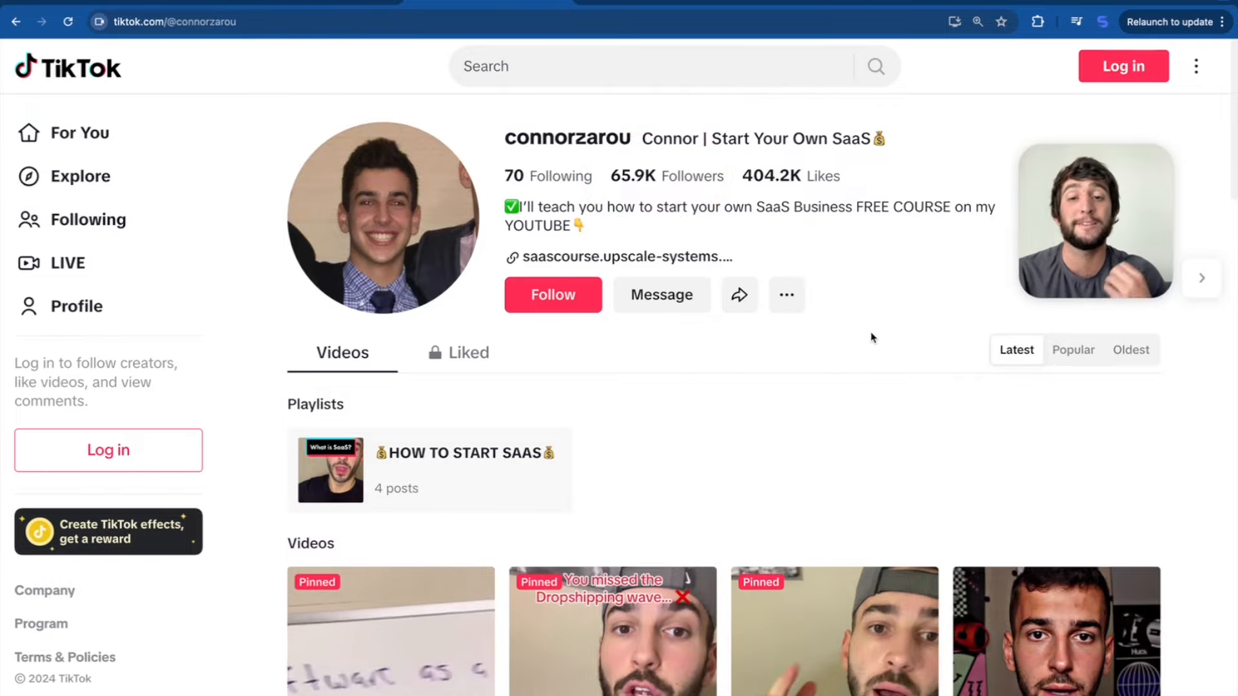
scroll(down, 3)
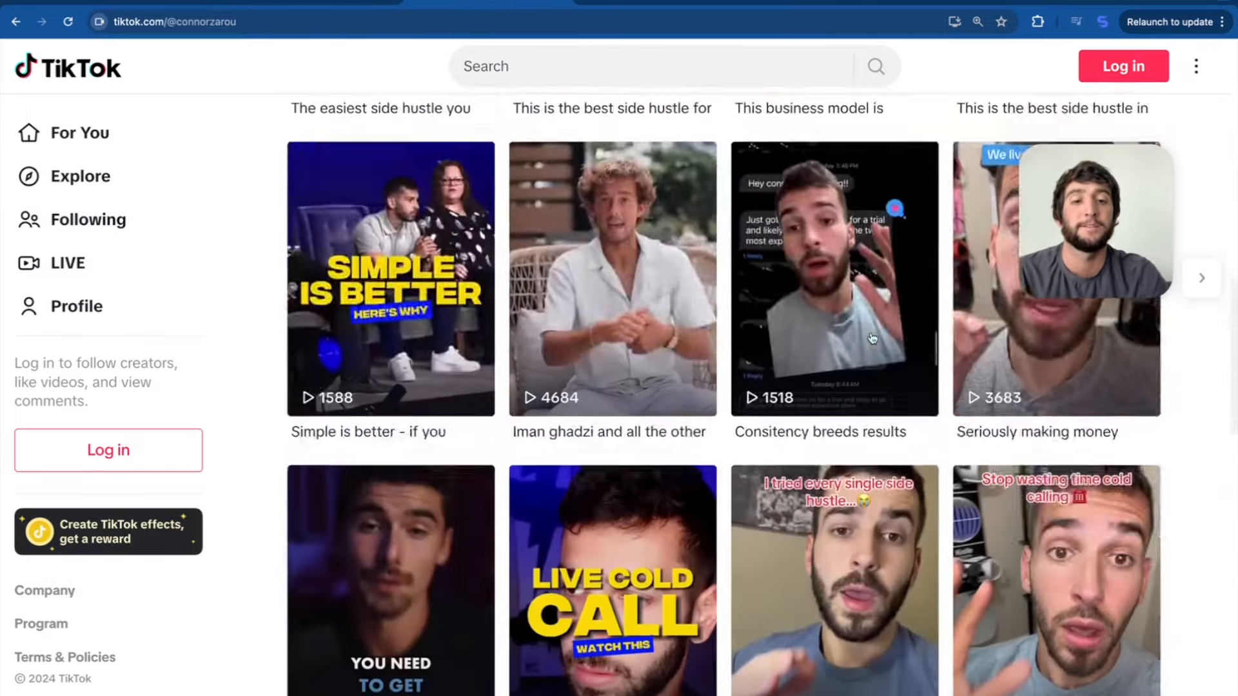
scroll(down, 3)
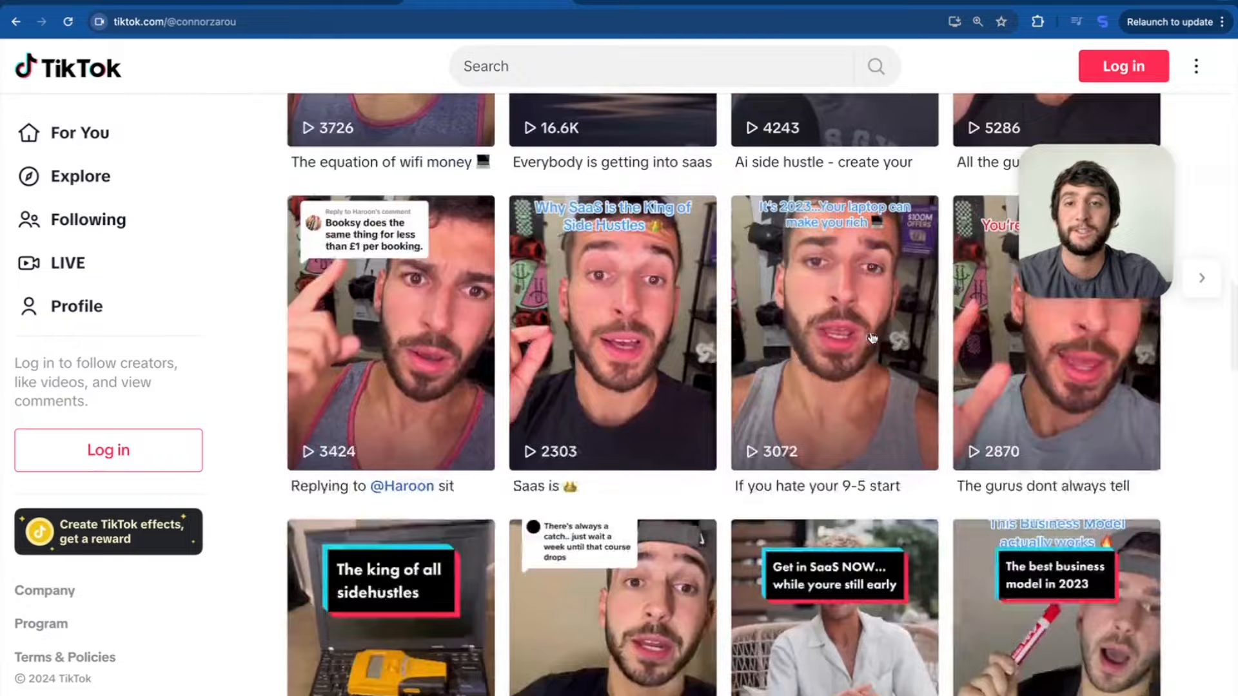
scroll(down, 3)
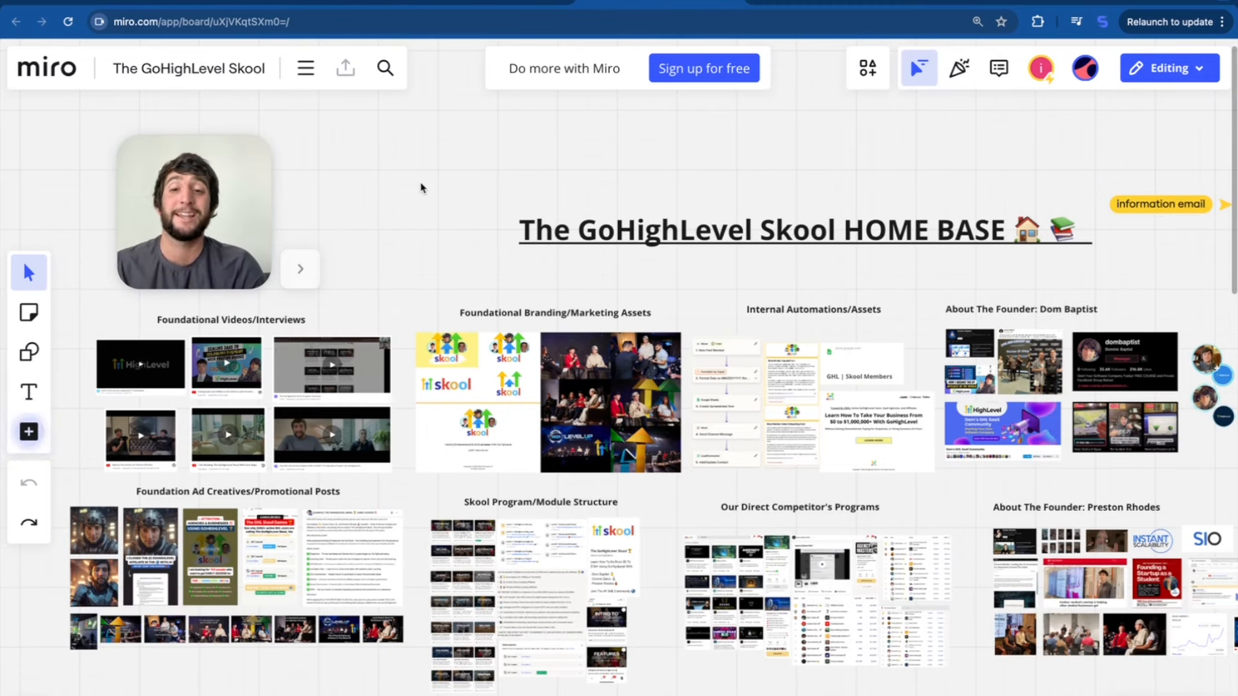
Step: Pan the Home Base Miro board down to its Resource Hub section
scroll(down, 3)
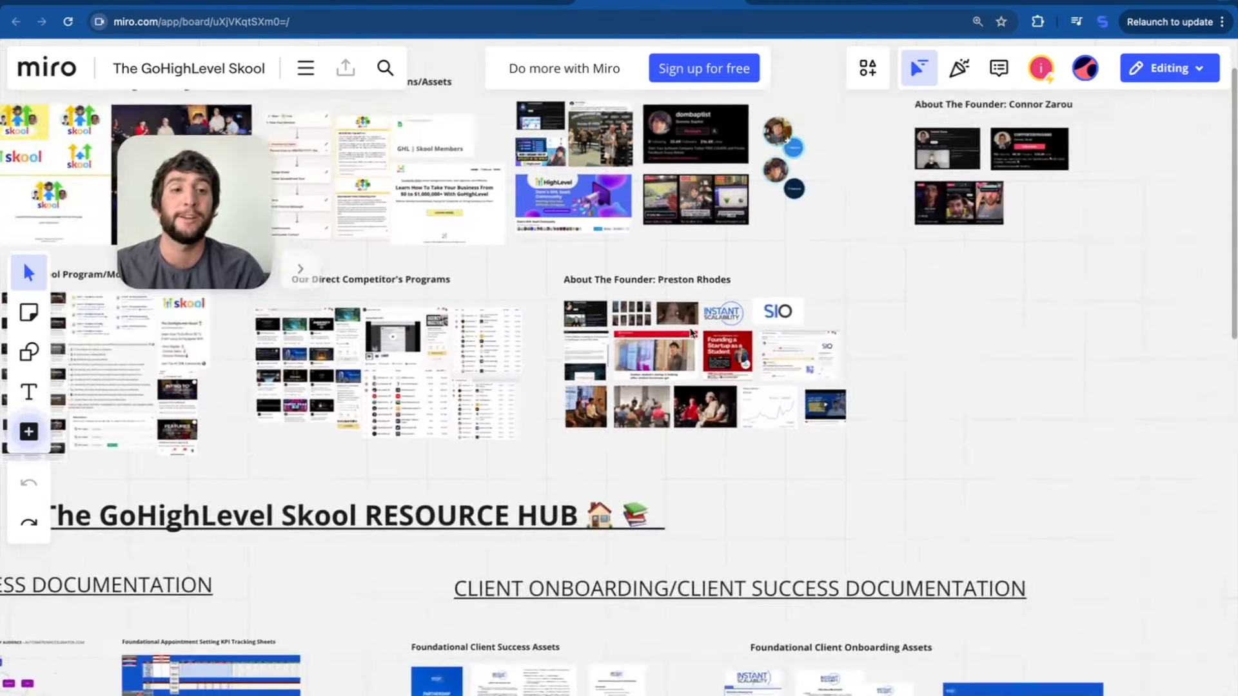
click(201, 22)
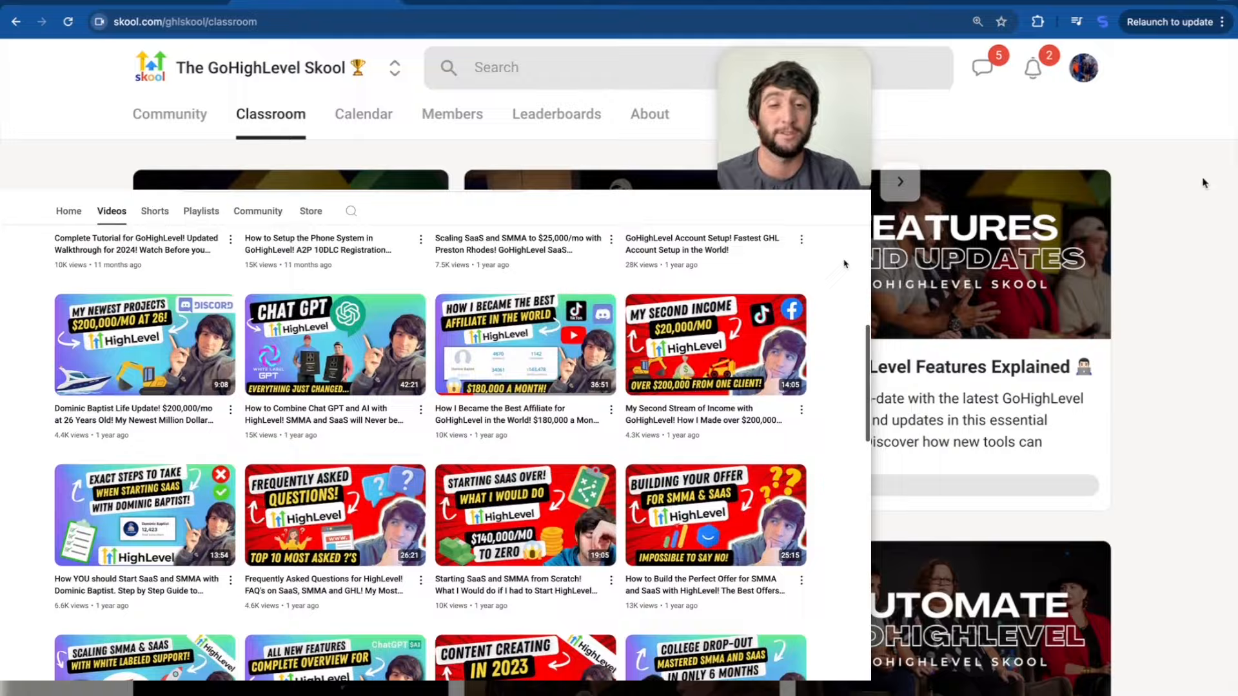
Step: Scroll through the HighLevel uploads on the founder's YouTube channel
scroll(down, 3)
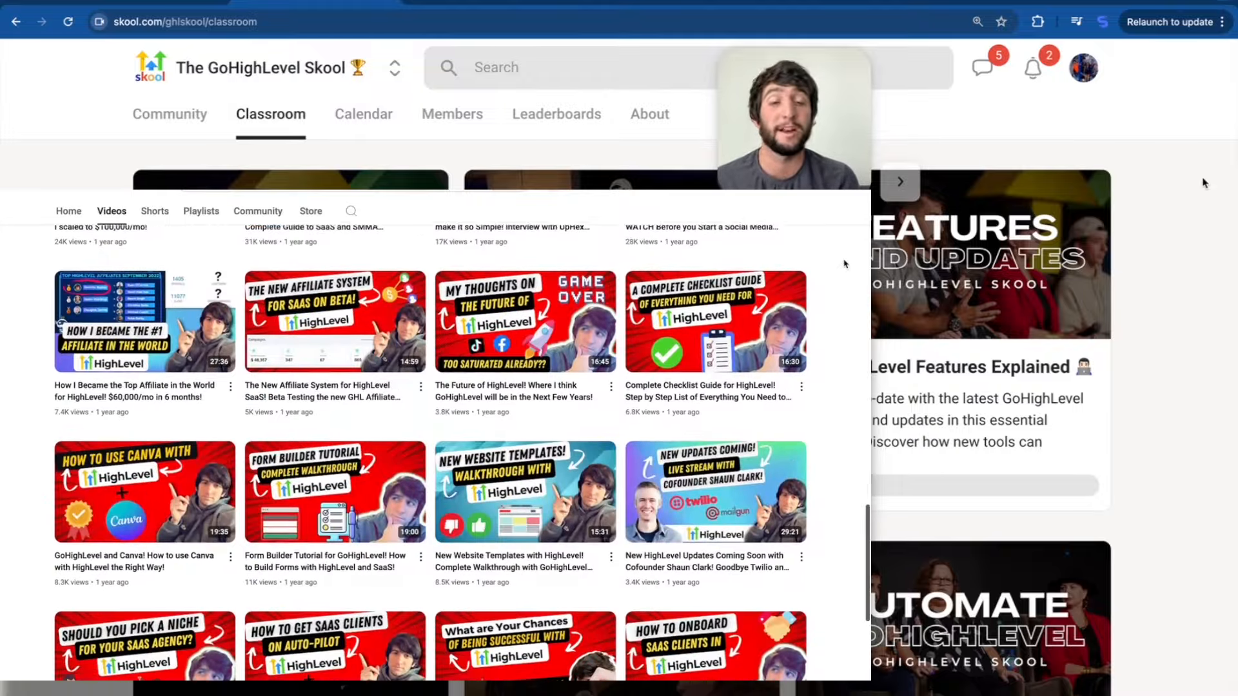
scroll(down, 3)
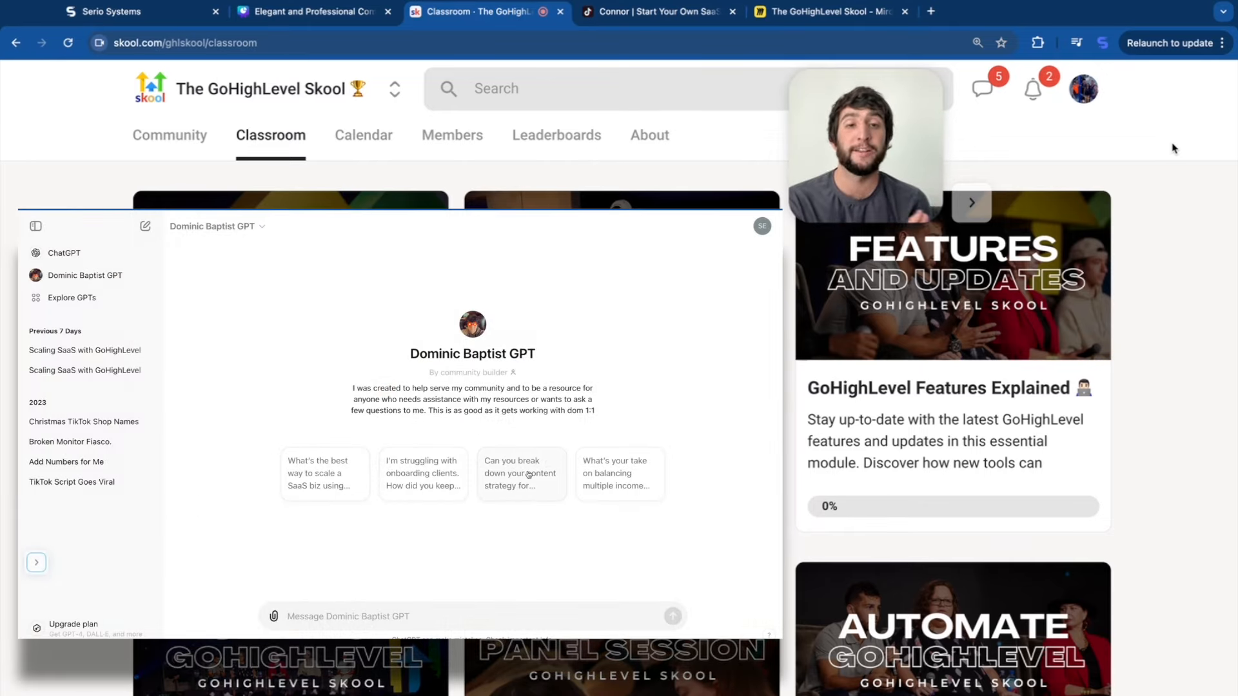
Step: Ask the Dominic Baptist GPT 'Can you break down your content strategy for TikTok?'
click(521, 474)
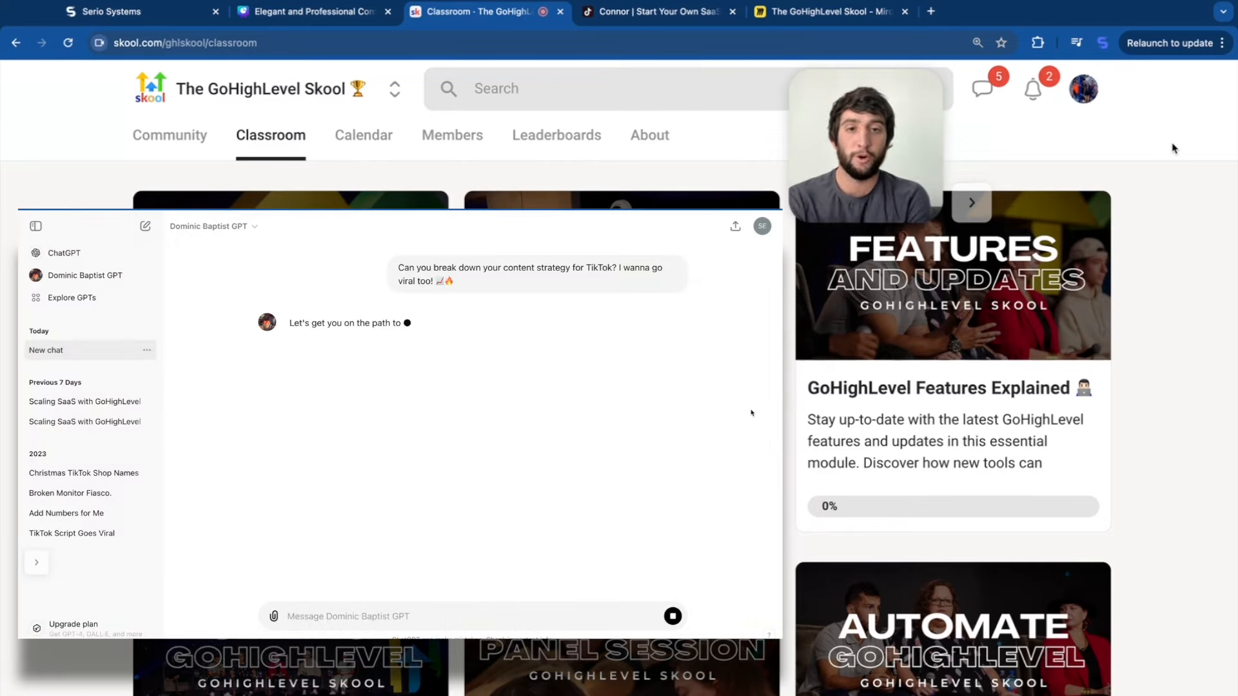